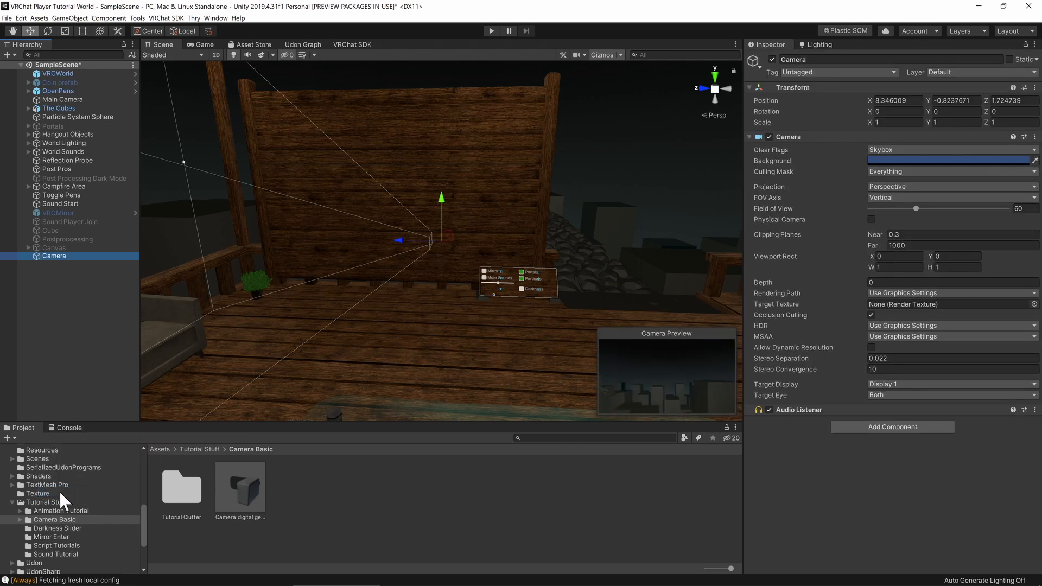
# Remove the Camera's Audio Listener and exclude the UiMenu layer from its Culling Mask.
pyautogui.click(1024, 409)
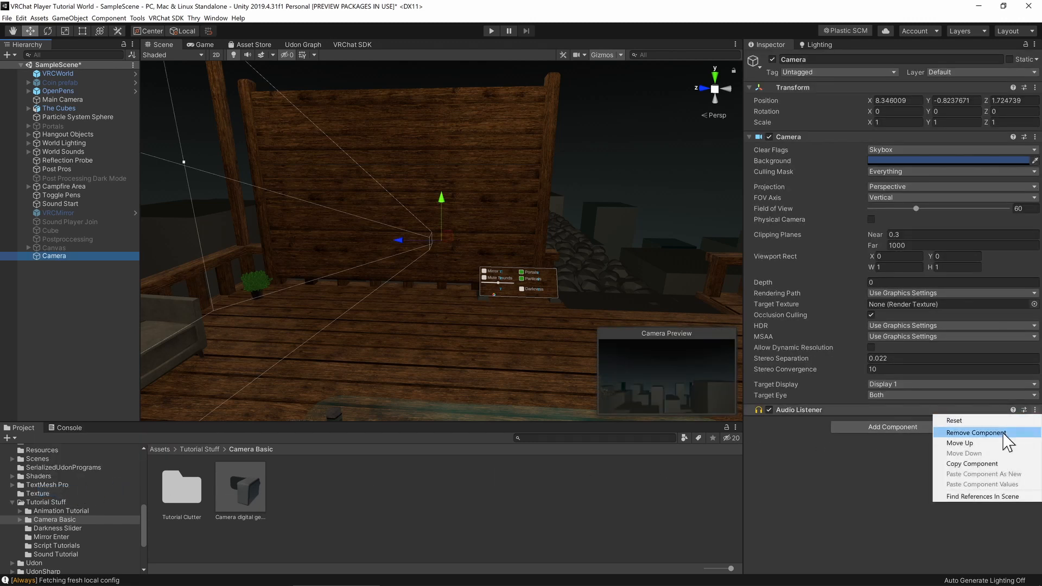
pyautogui.click(977, 432)
pyautogui.write('89')
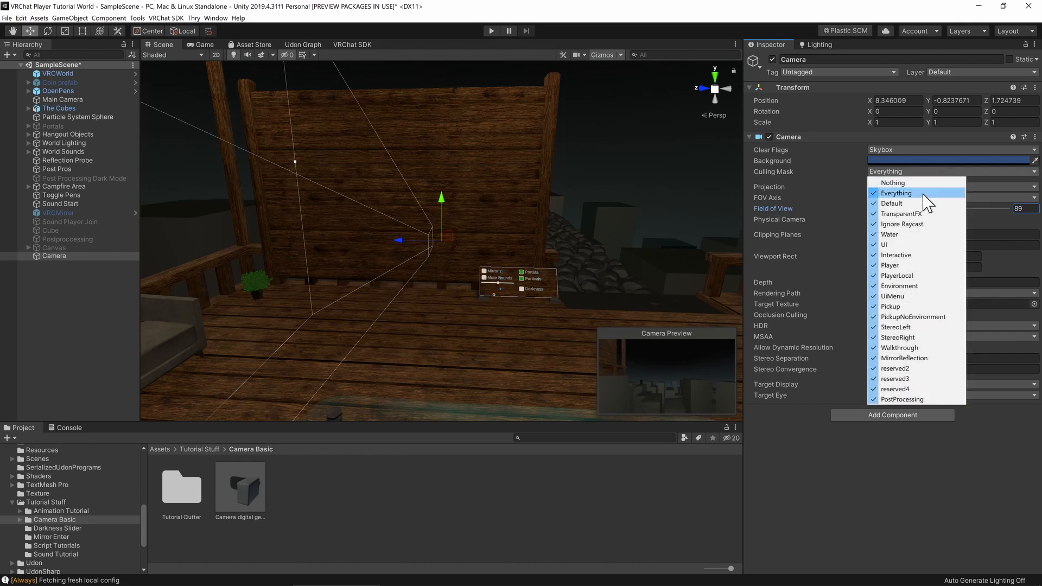
pyautogui.click(893, 295)
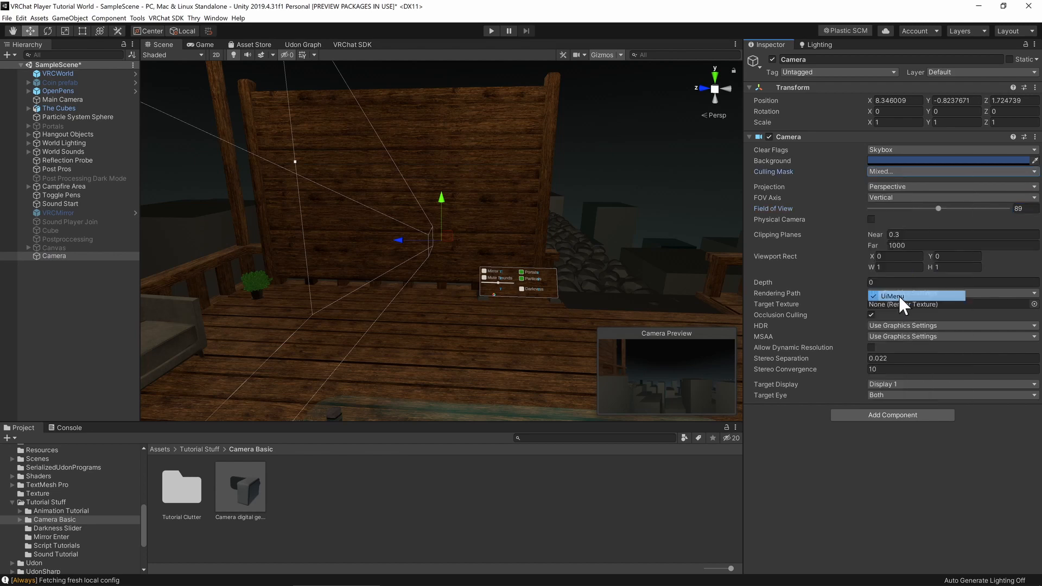
pyautogui.click(916, 294)
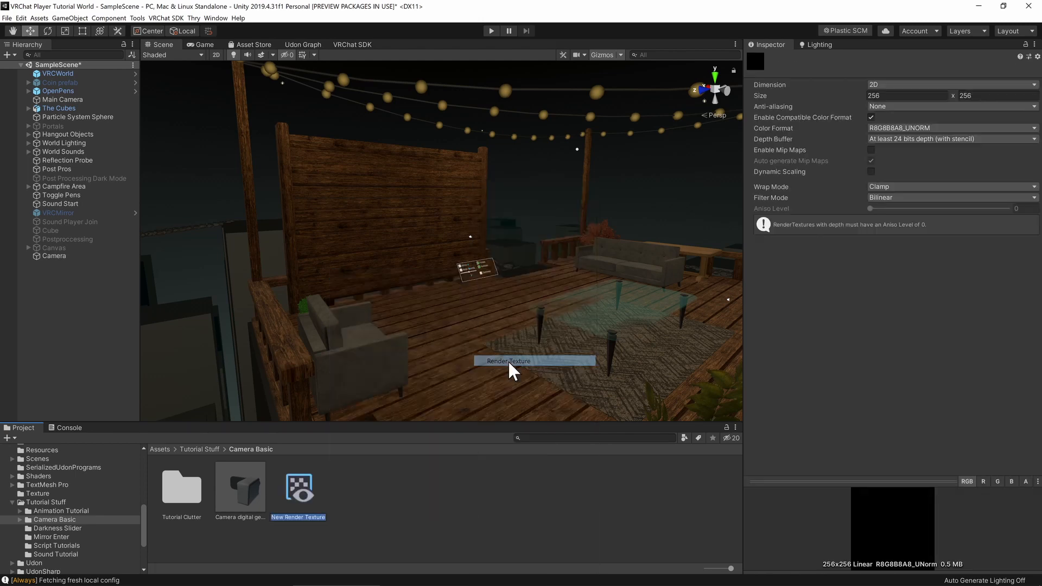
pyautogui.moveTo(898, 100)
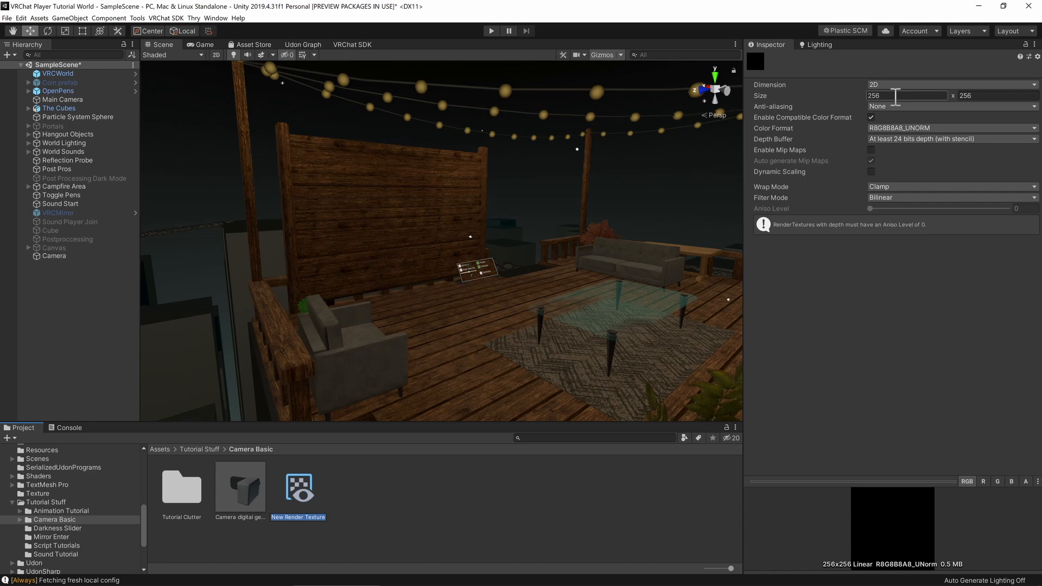
# Set the New Render Texture's size to 512 × 512.
pyautogui.click(298, 486)
pyautogui.write('512')
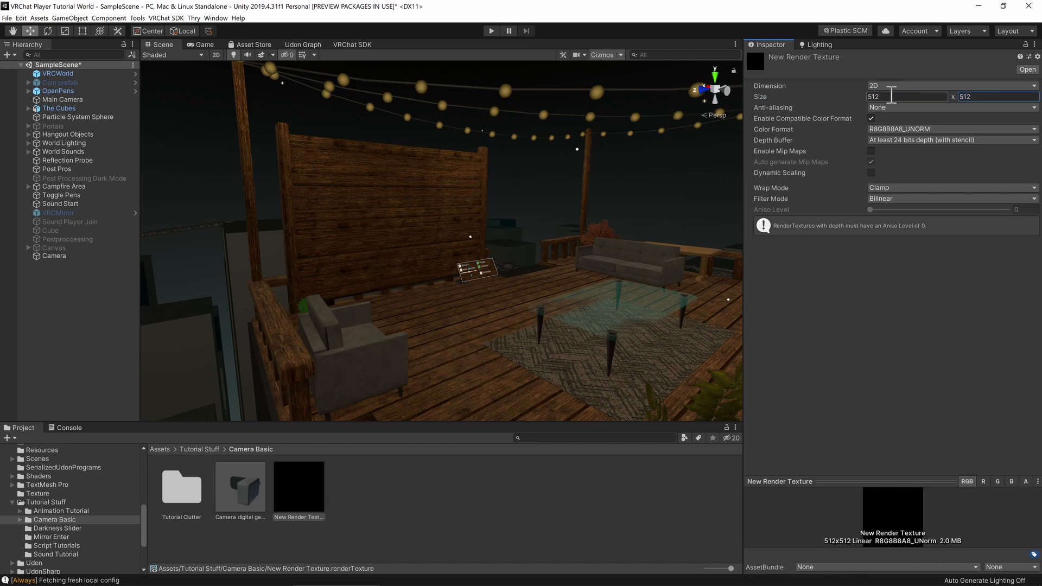
pyautogui.click(54, 256)
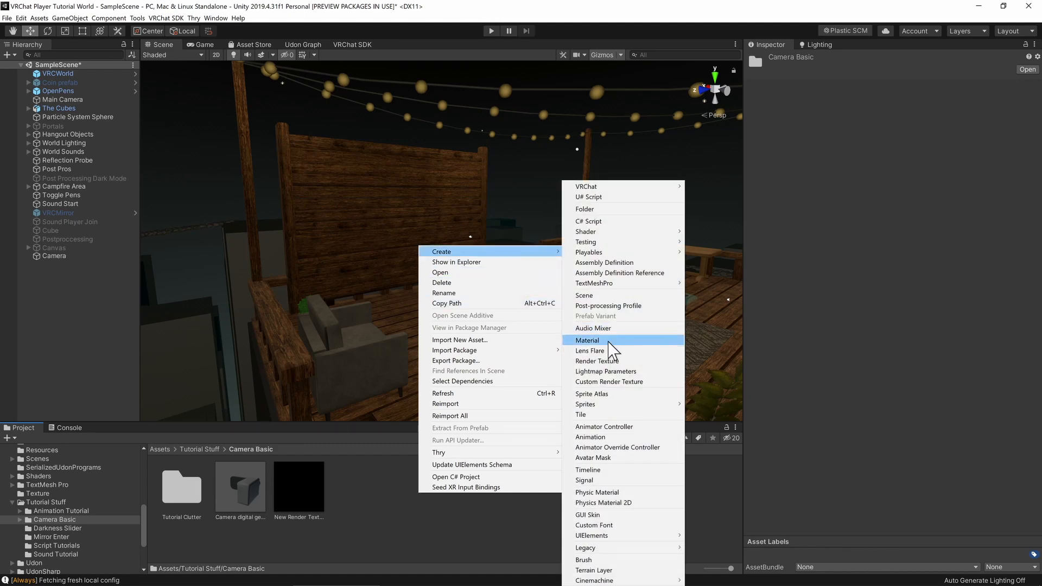
# Create Screen Material with the Unlit/Texture shader and New Render Texture as its base.
pyautogui.click(587, 340)
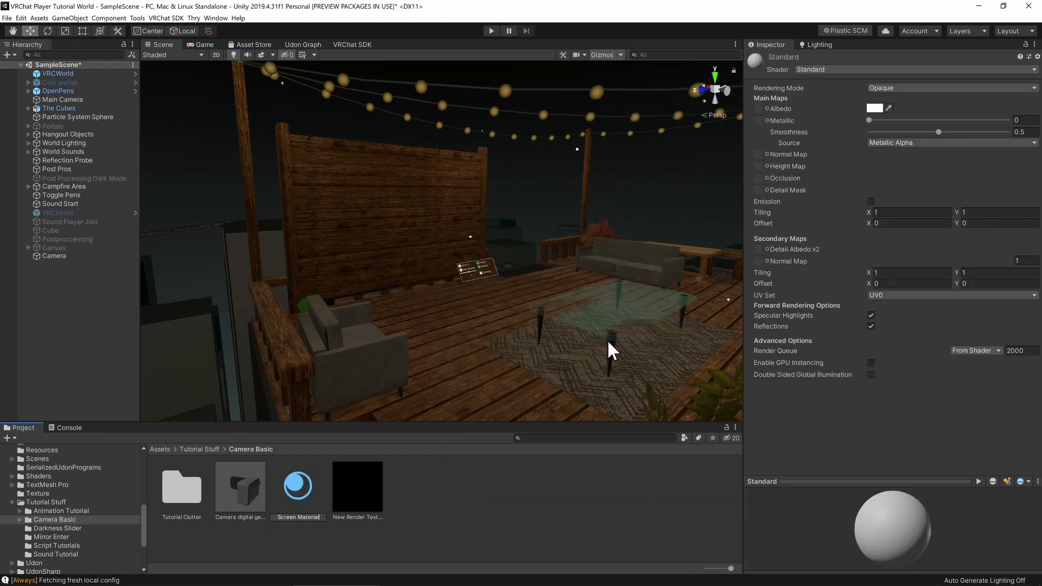
pyautogui.click(357, 486)
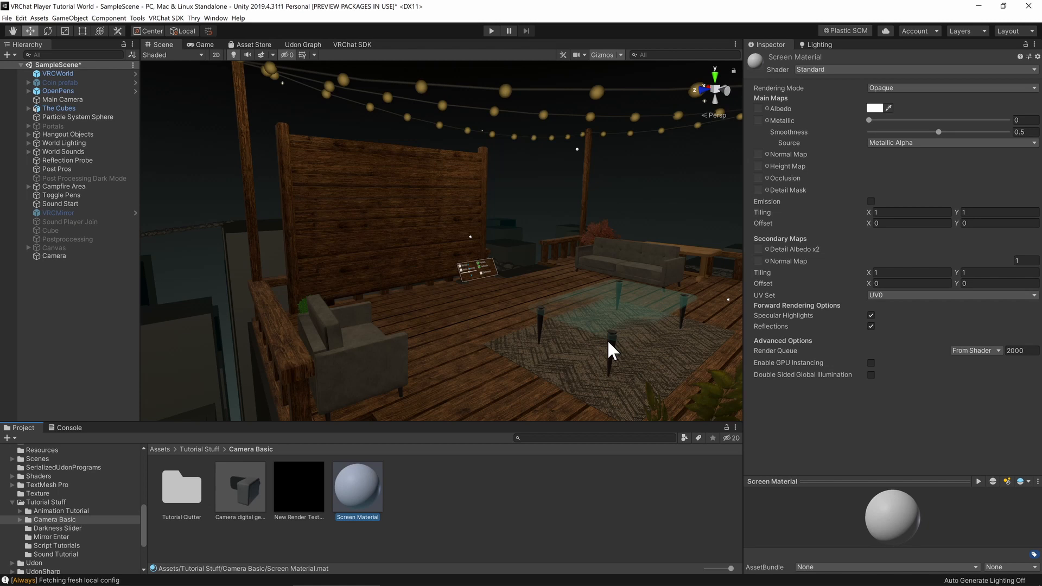
pyautogui.moveTo(851, 78)
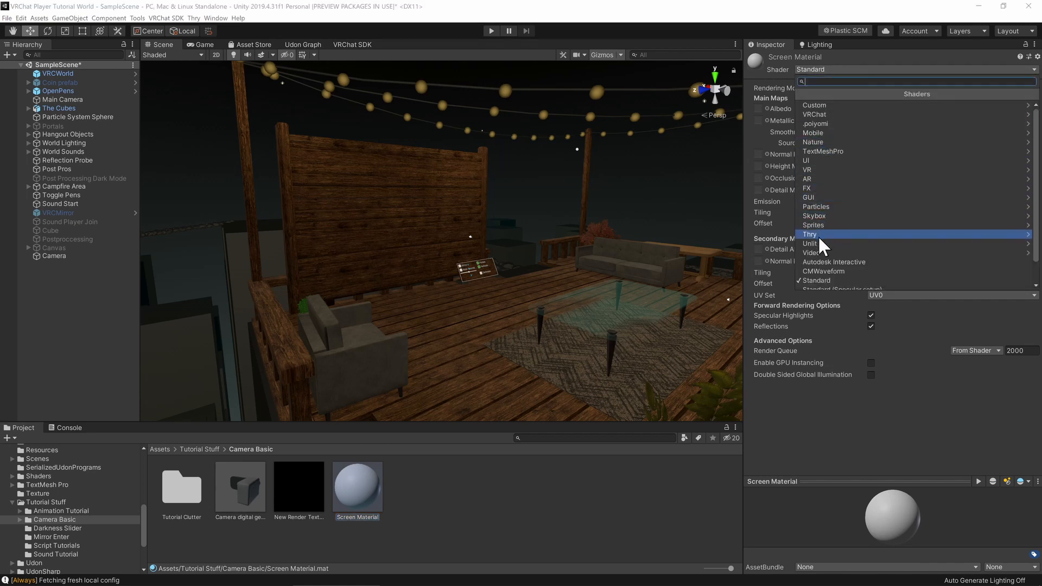
pyautogui.click(809, 243)
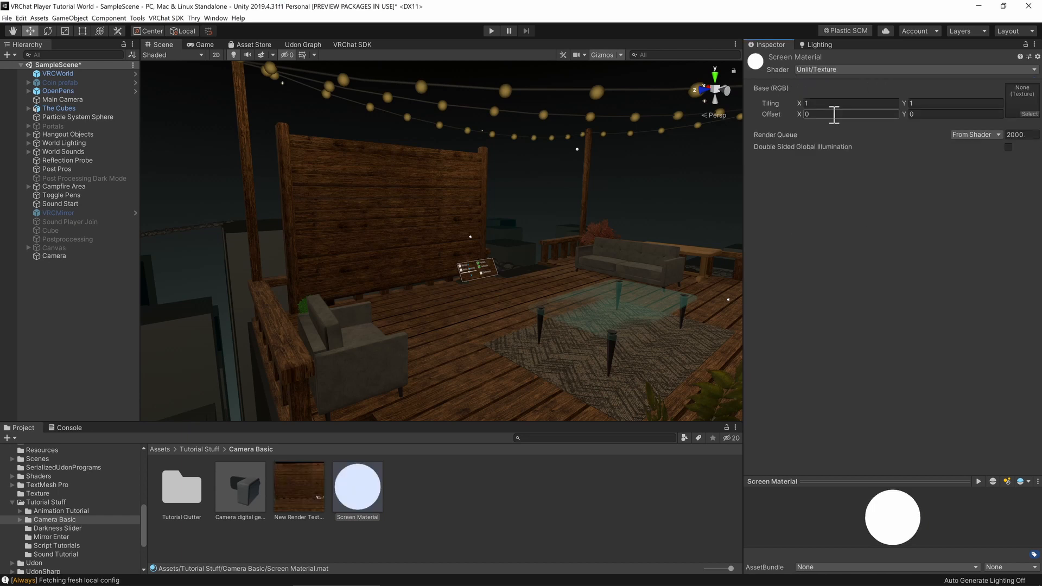
pyautogui.click(298, 488)
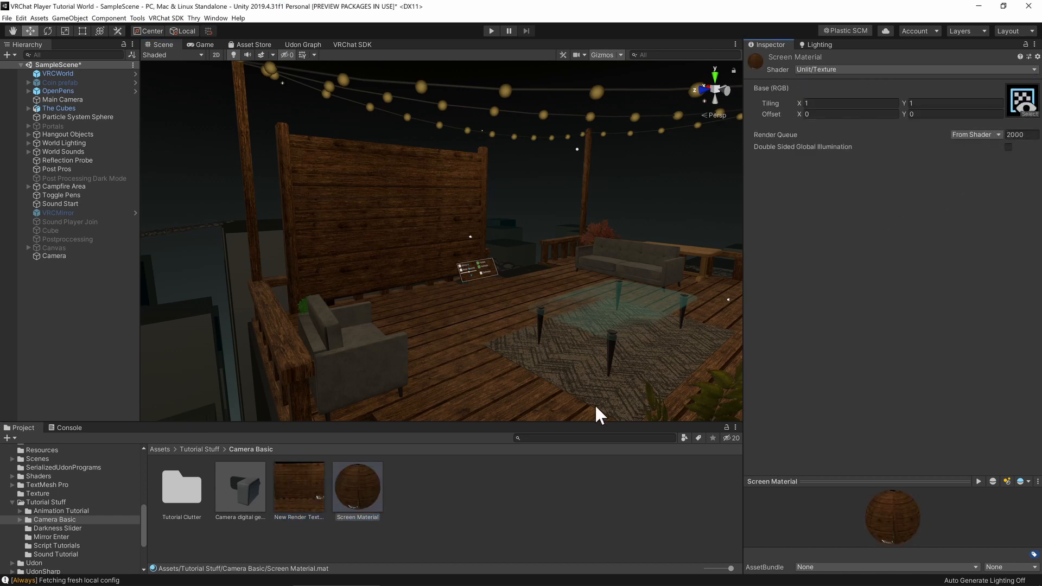
pyautogui.moveTo(535, 476)
pyautogui.write('0.33')
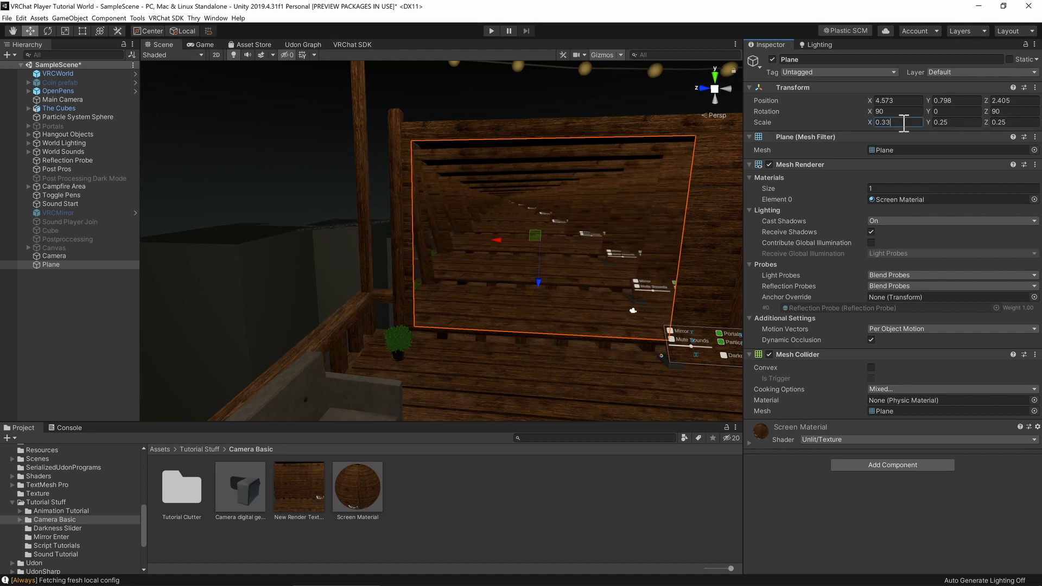
# Scale the Screen Material plane to 0.33 by 0.25 and resize the render texture to 700 × 512.
pyautogui.click(298, 485)
pyautogui.write('700')
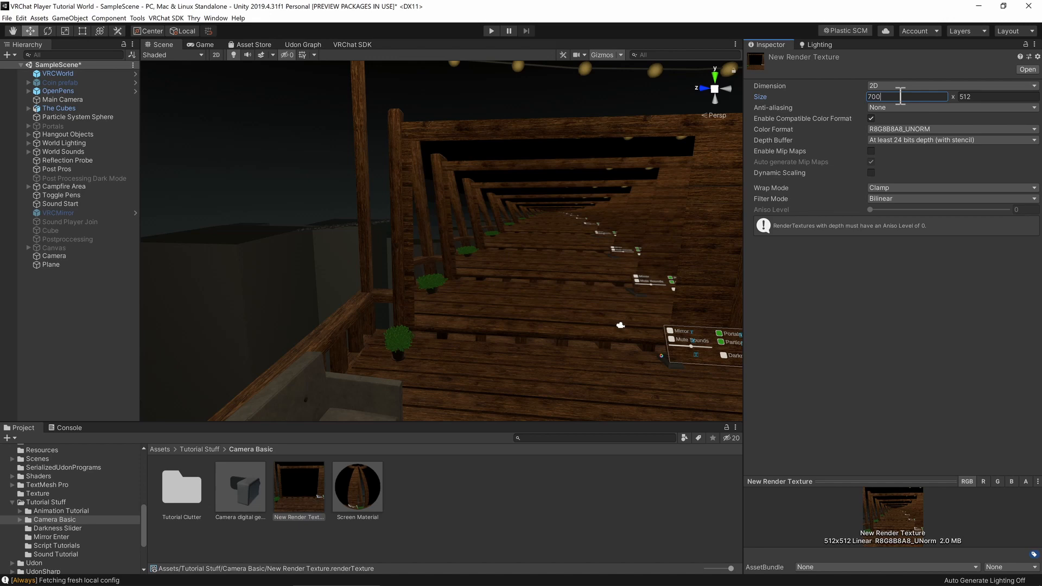
pyautogui.click(50, 265)
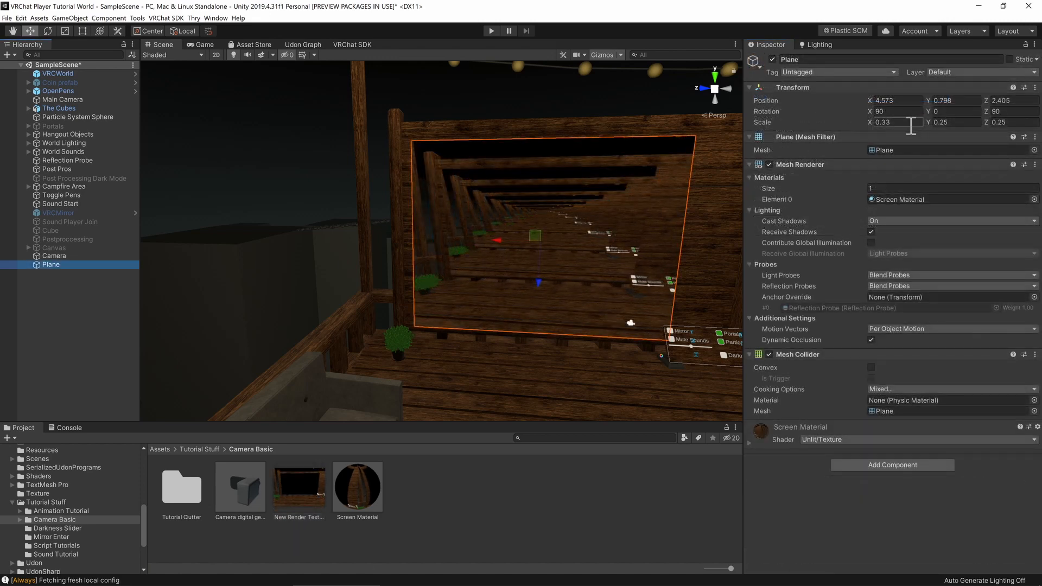
pyautogui.click(297, 486)
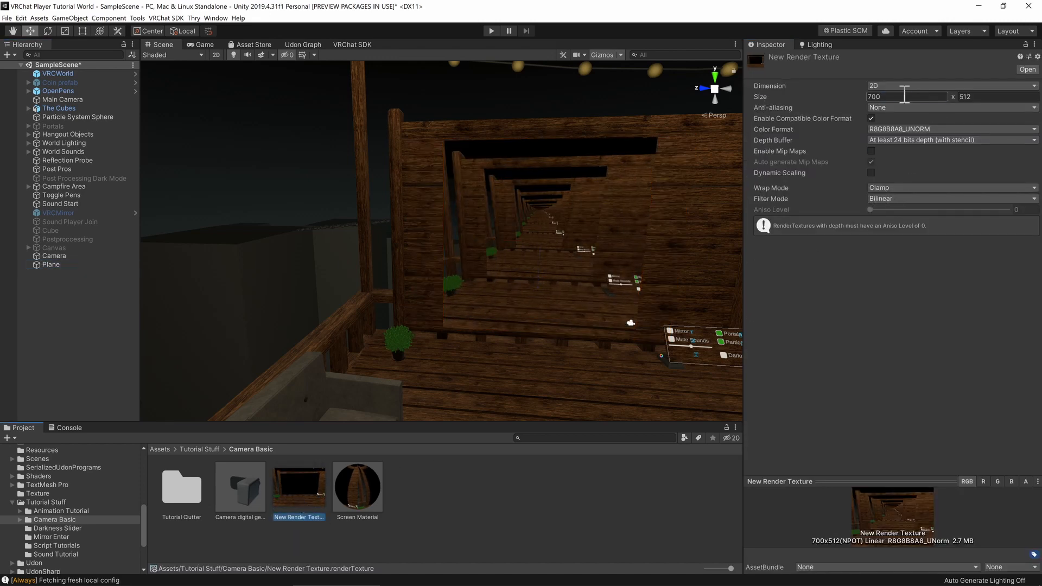
pyautogui.click(53, 256)
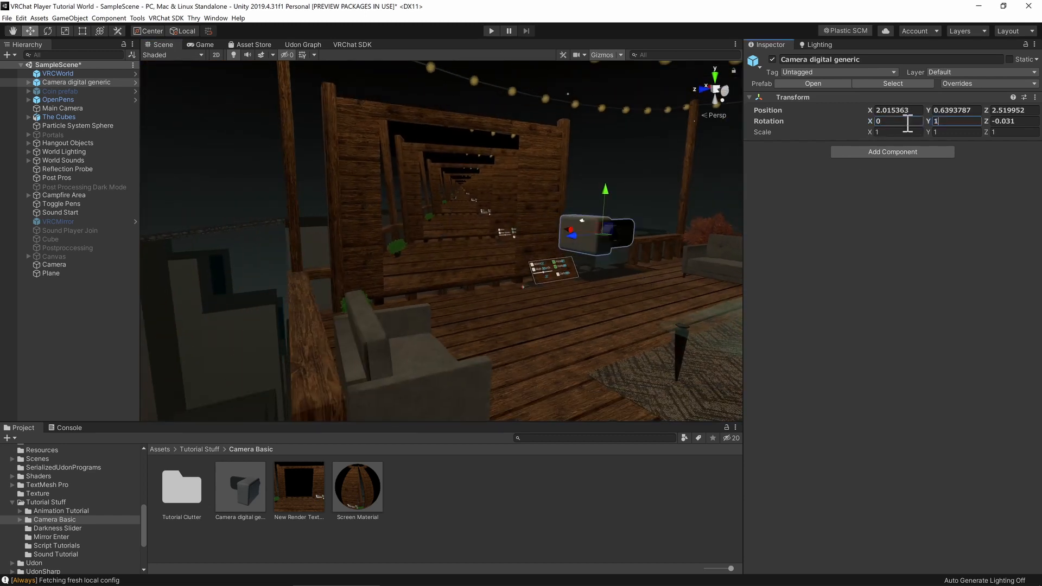
# Add a VRC Pickup to the Camera digital generic model with gravity disabled.
pyautogui.write('180')
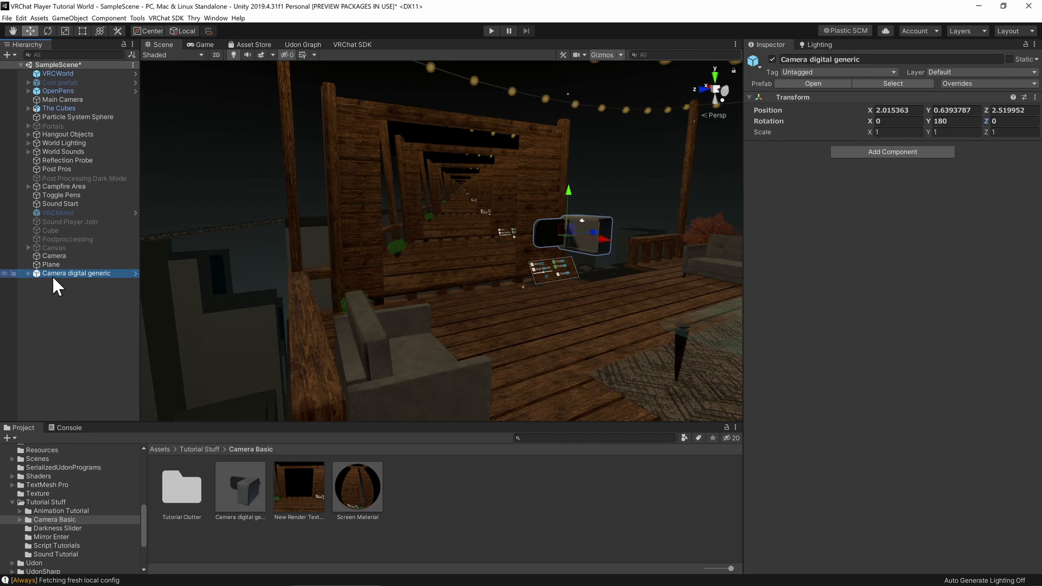
pyautogui.click(892, 151)
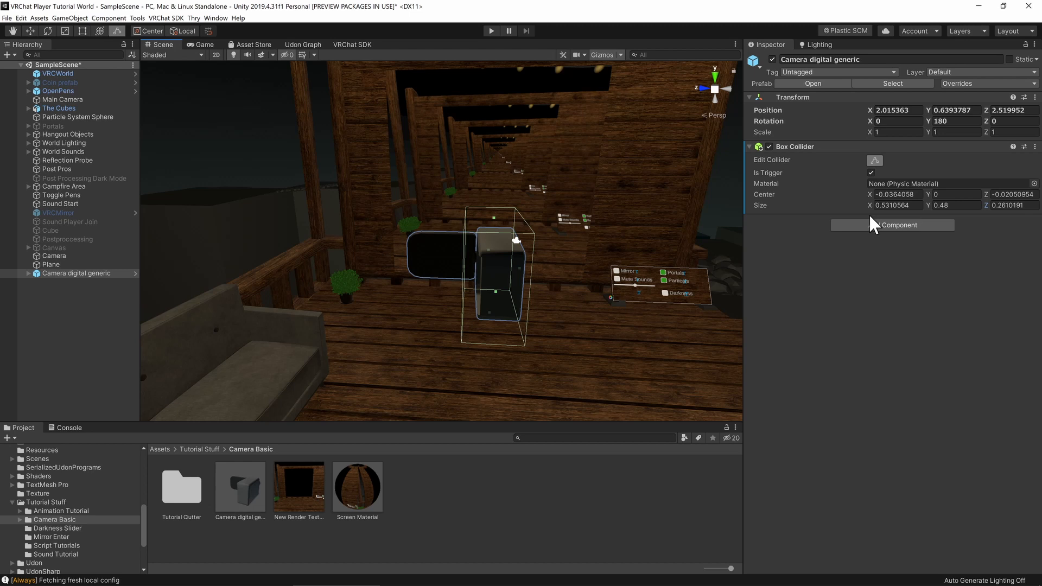
pyautogui.click(892, 225)
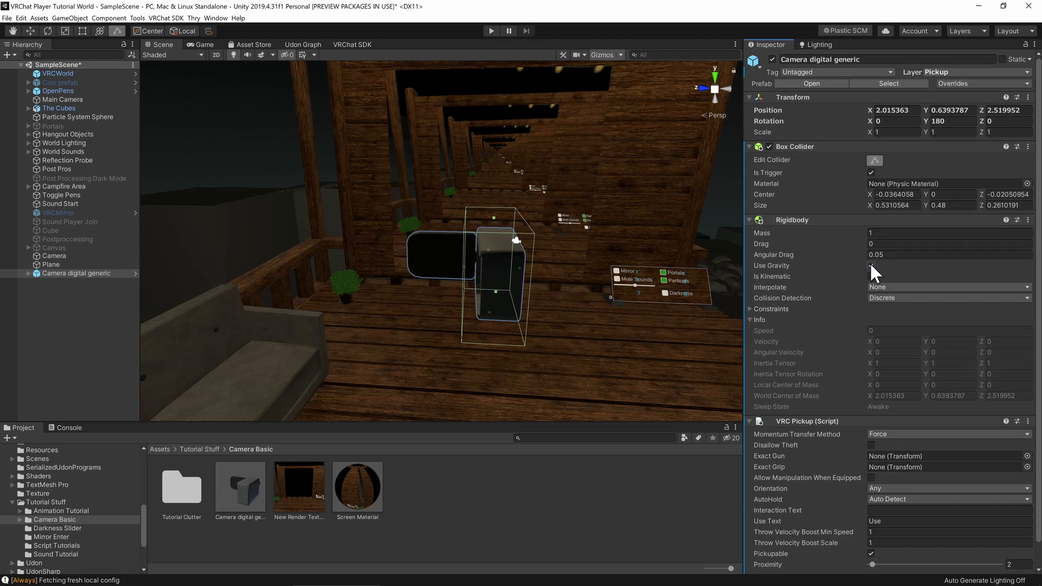
pyautogui.click(872, 276)
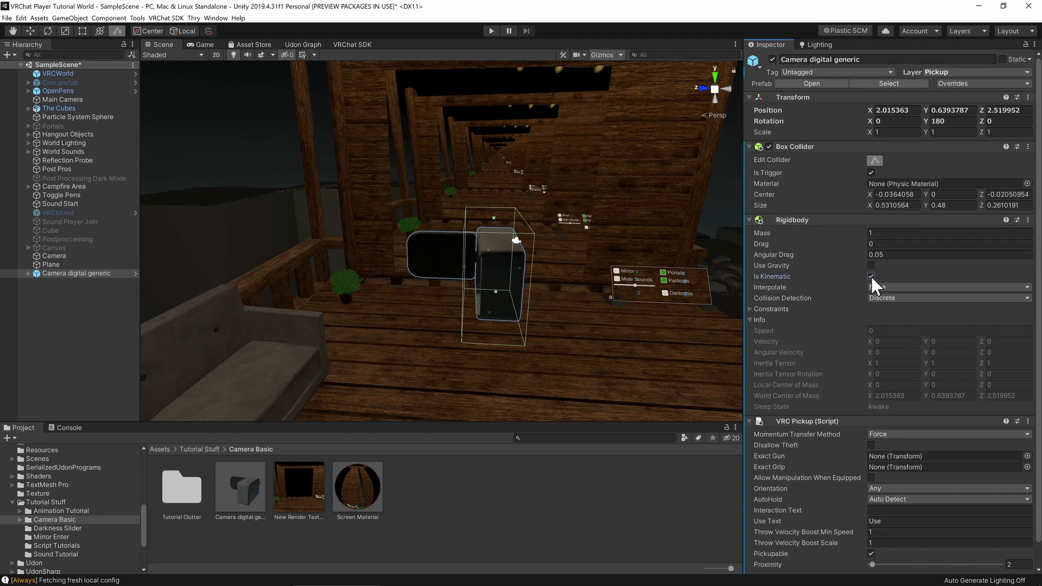
pyautogui.scroll(-3)
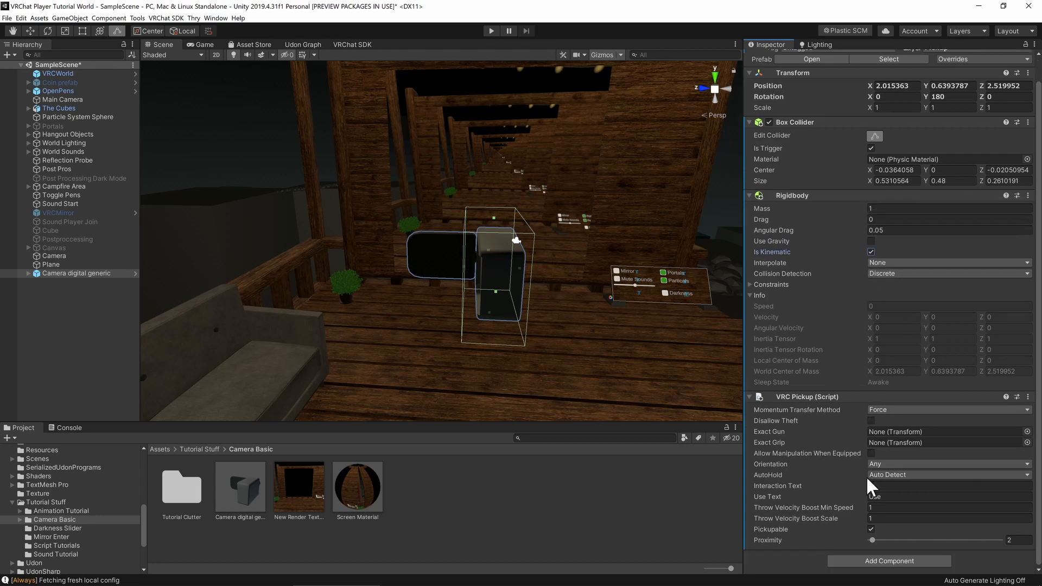
# Set the pickup's interaction text to 'Pickup Camera' and add the next component.
pyautogui.click(946, 486)
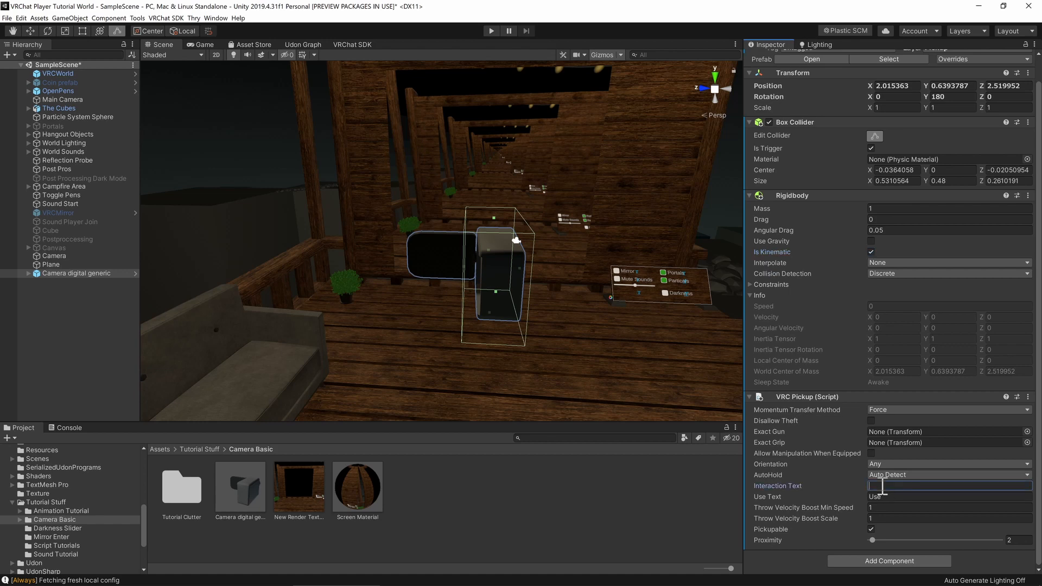
pyautogui.write('Pickup Camera')
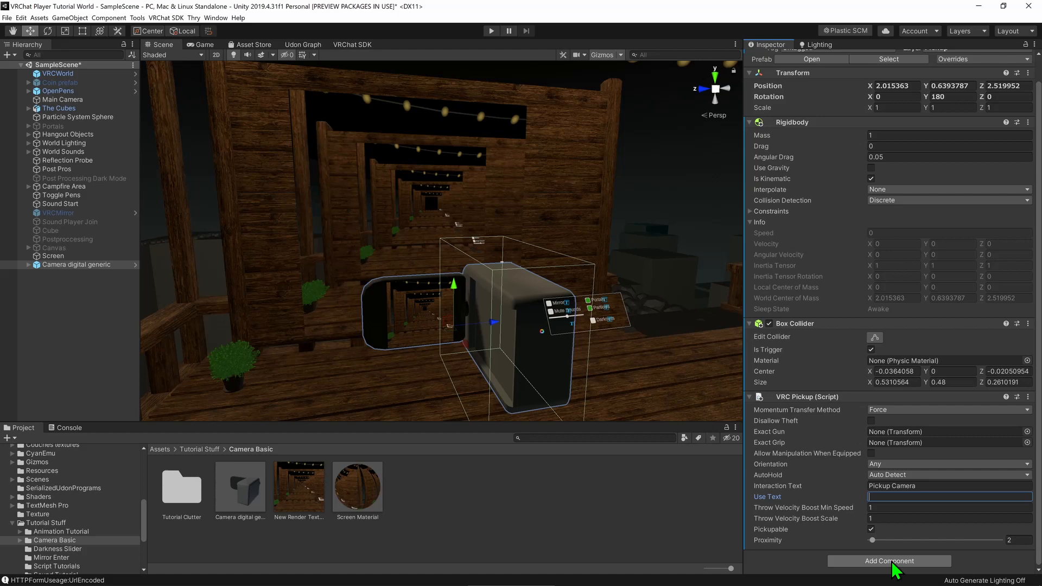
pyautogui.click(889, 561)
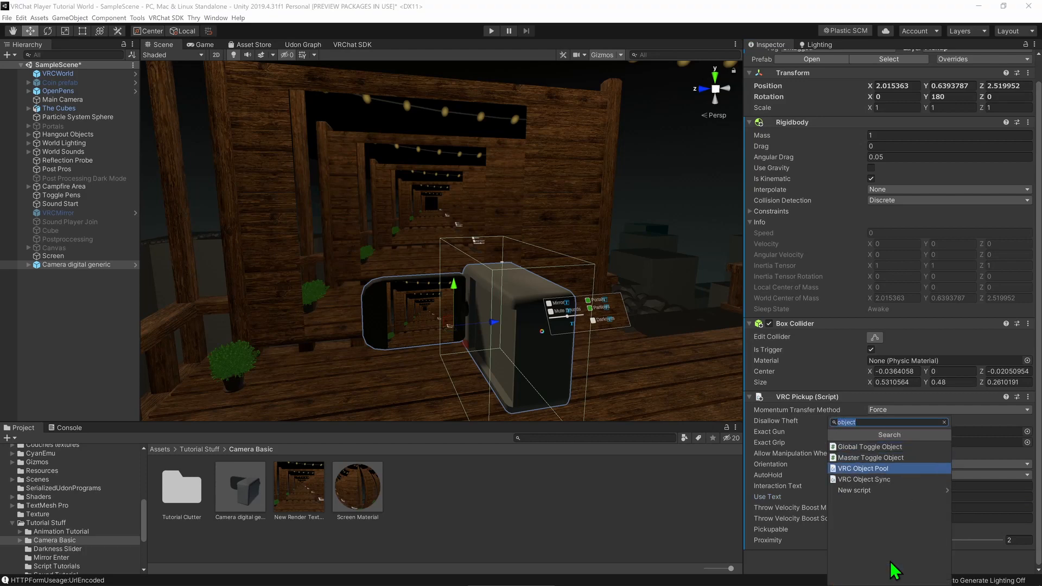
pyautogui.click(864, 478)
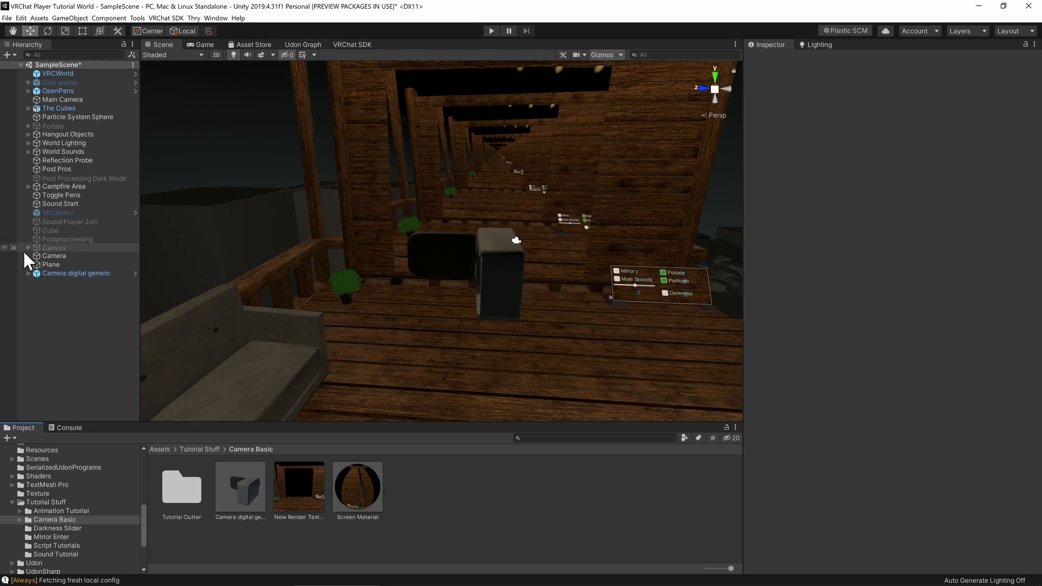
# Parent the Camera under the camera model, rotate it -90° and move it to the lens.
pyautogui.click(54, 256)
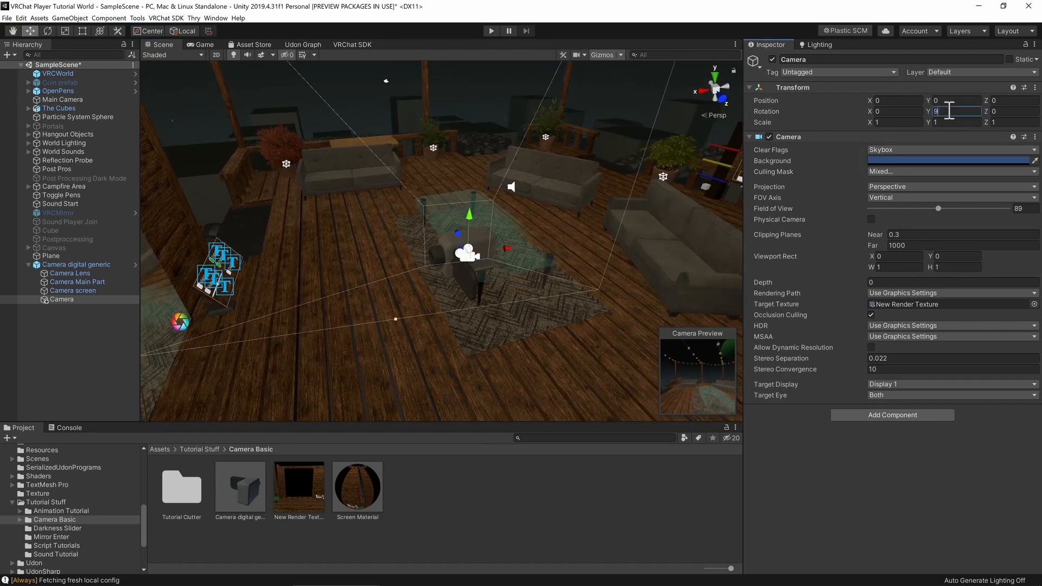
pyautogui.write('-90')
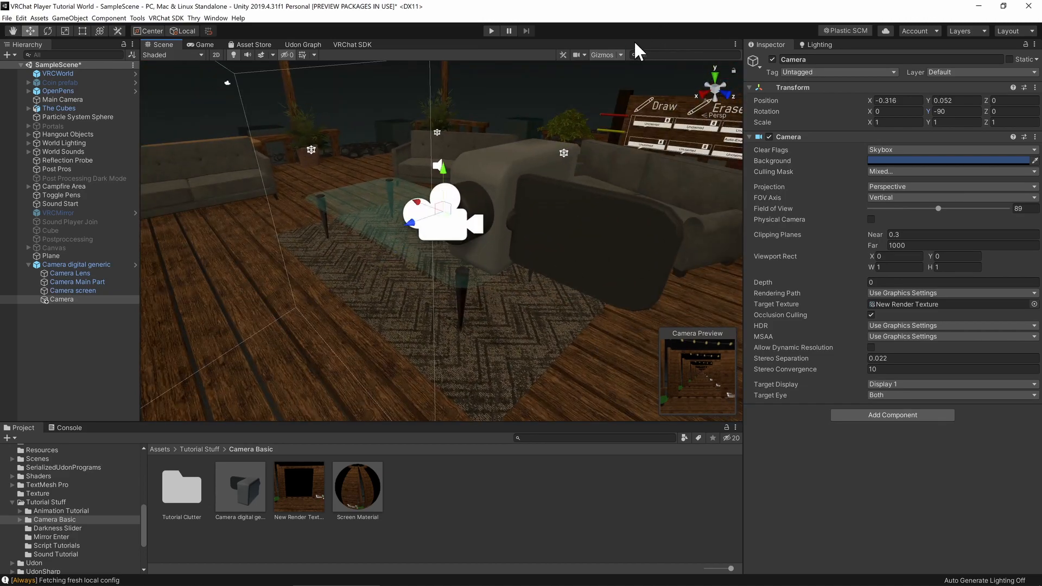
pyautogui.click(601, 55)
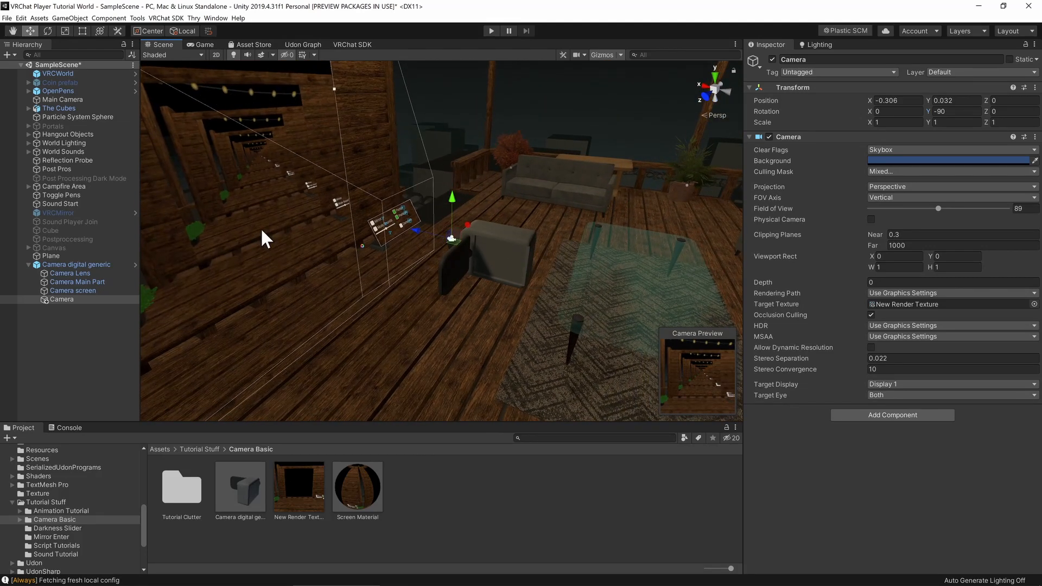
pyautogui.moveTo(432, 189)
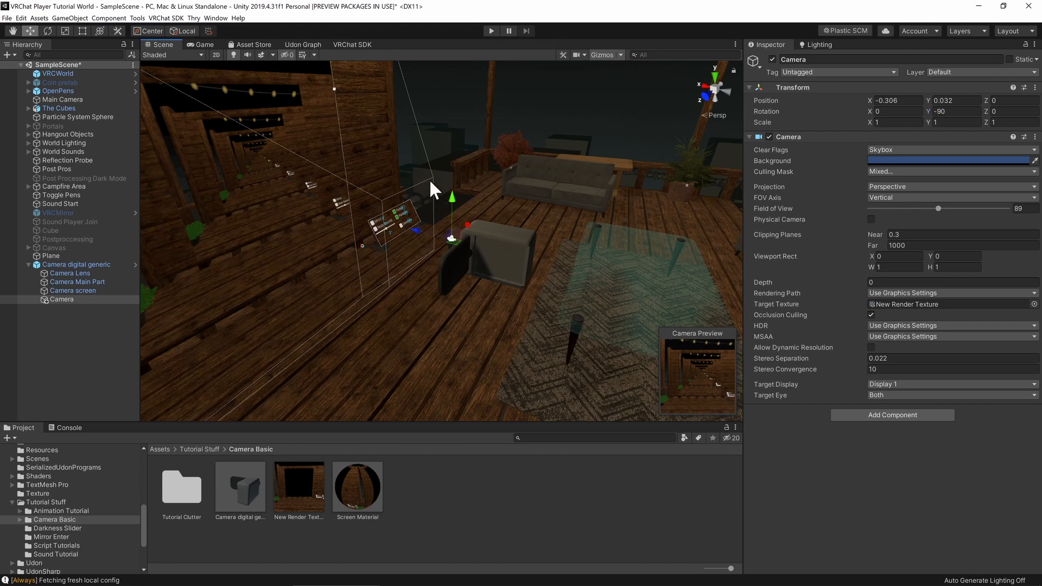
pyautogui.moveTo(451, 247)
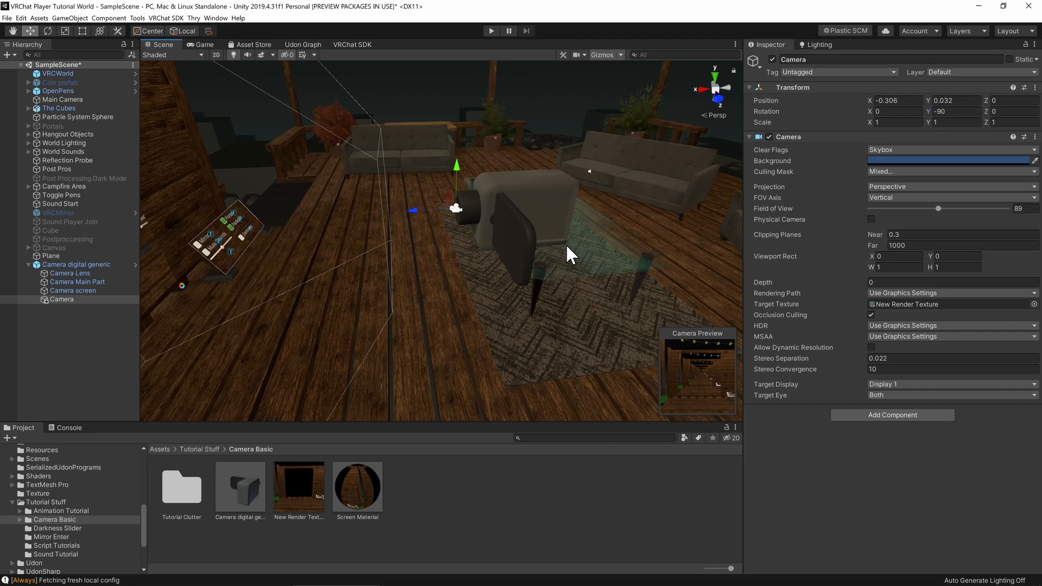
pyautogui.moveTo(458, 203)
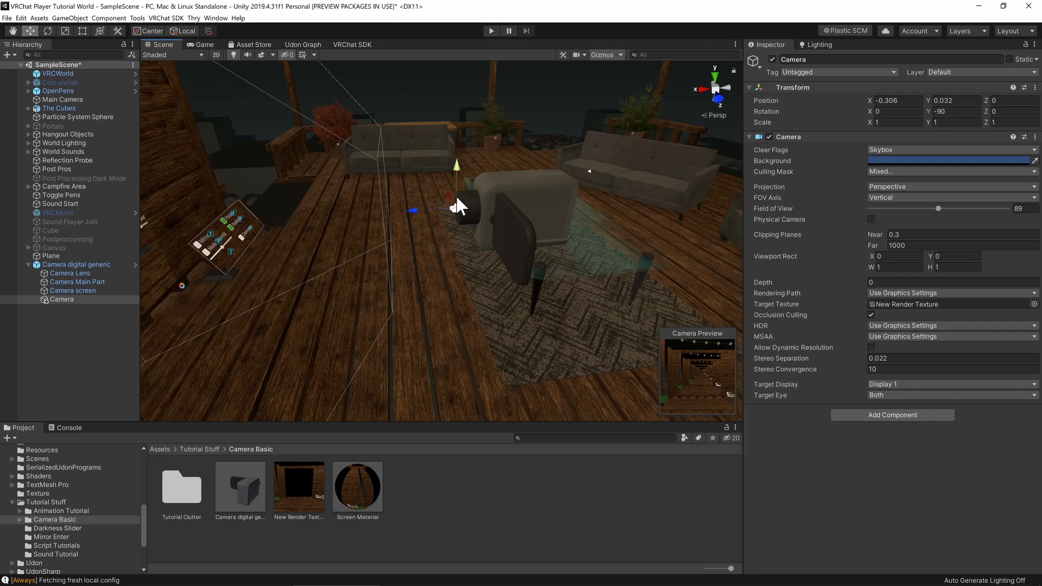
pyautogui.moveTo(388, 272)
pyautogui.write('0.01')
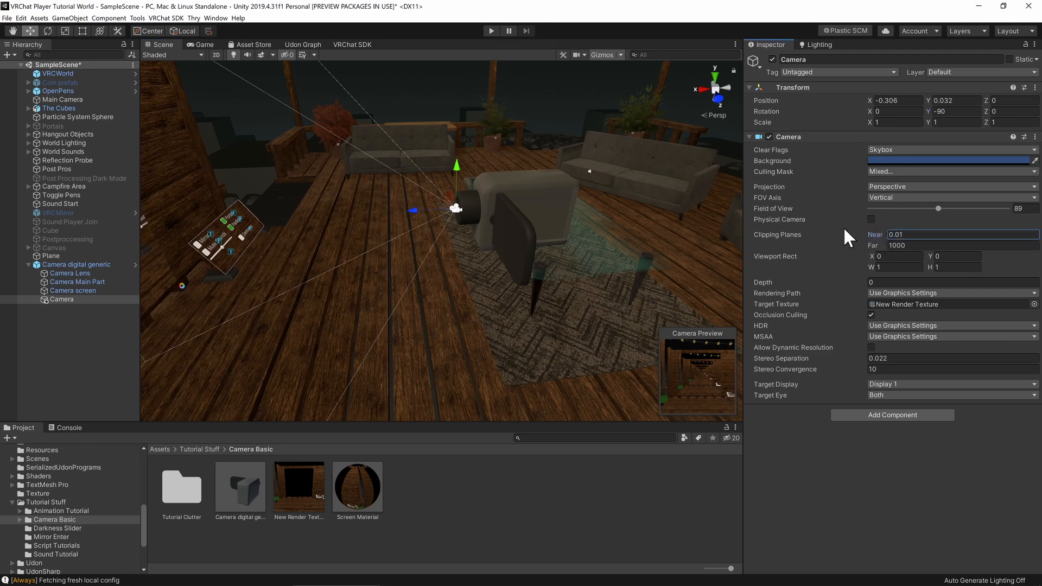
pyautogui.moveTo(685, 240)
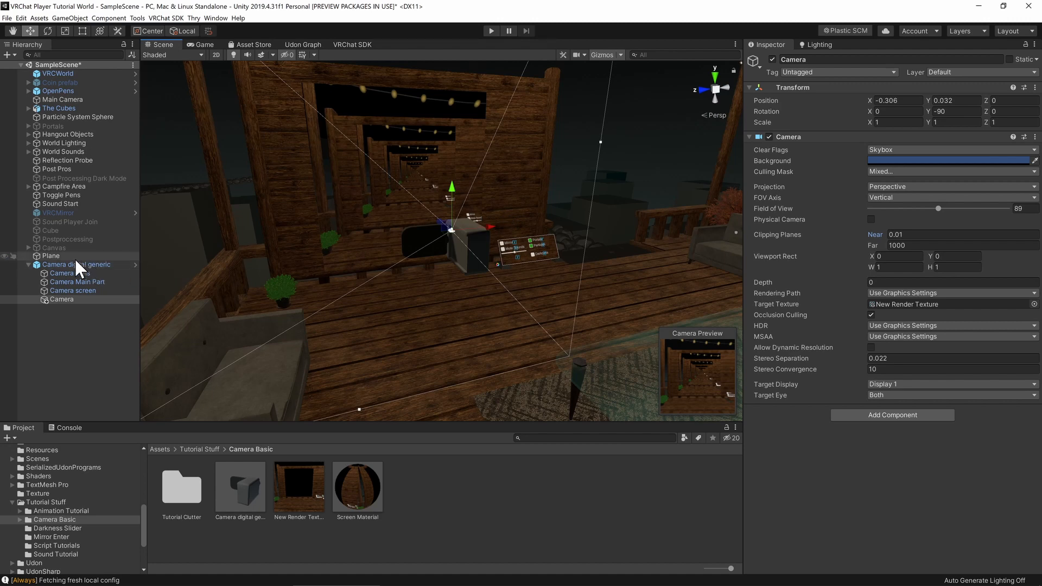
# Set the camera's near clipping plane to 0.01 and Build & Test the world in VRChat.
pyautogui.click(51, 257)
pyautogui.write('Screen')
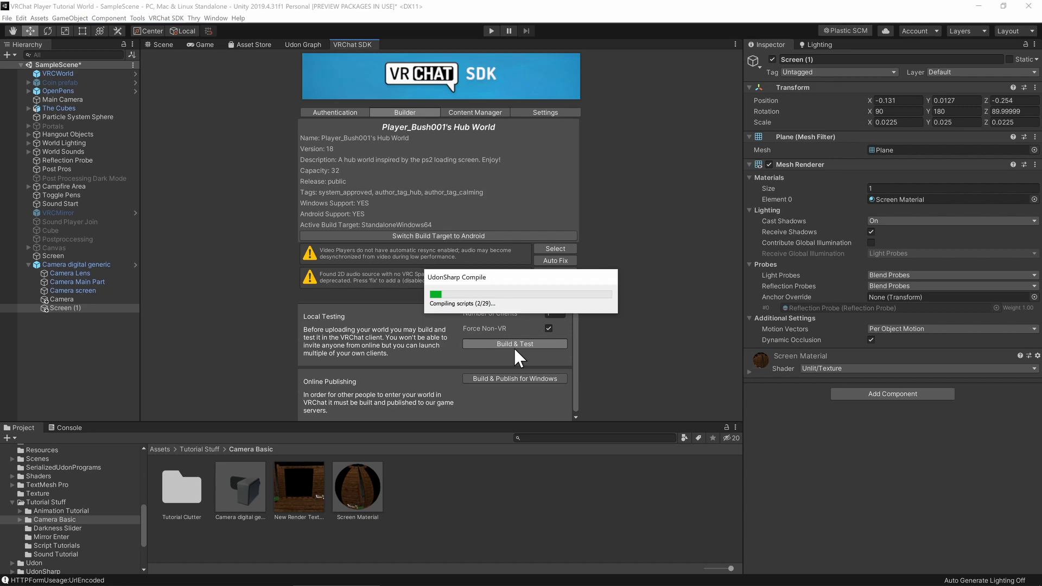
pyautogui.click(514, 344)
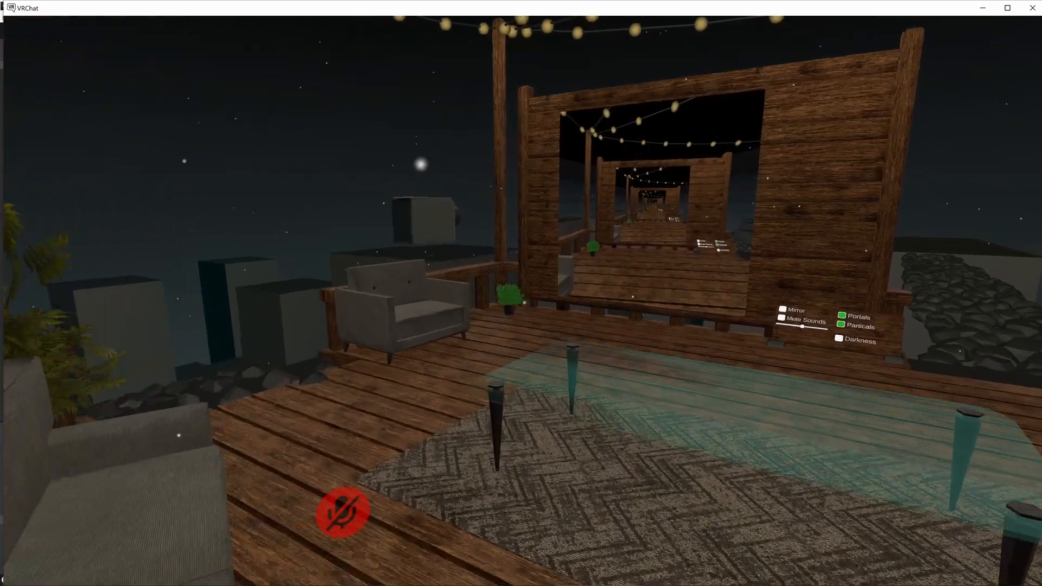